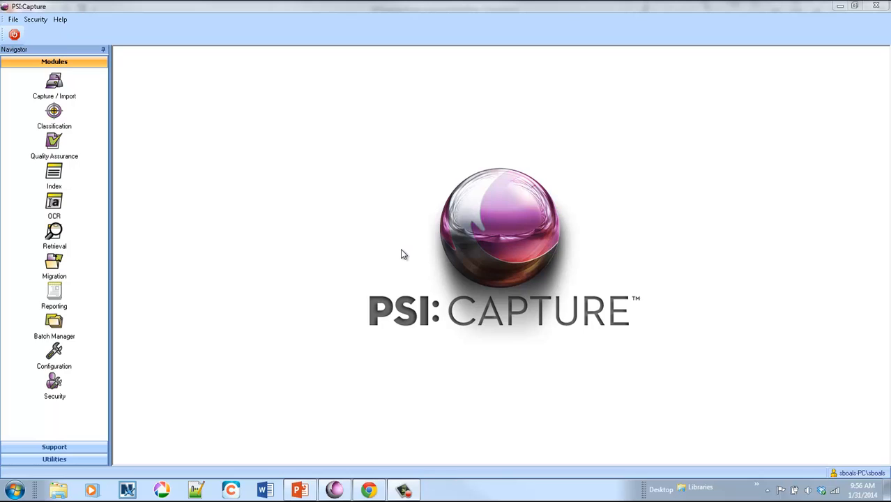
mouse_move(382, 250)
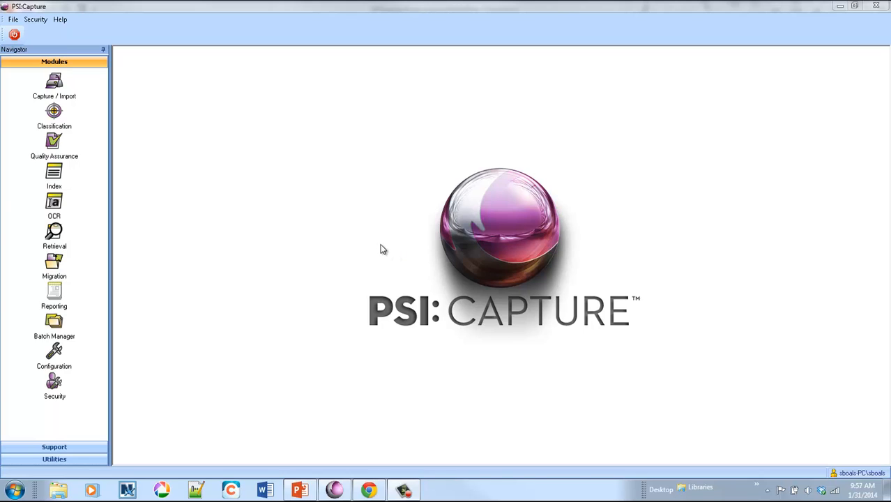
mouse_move(363, 231)
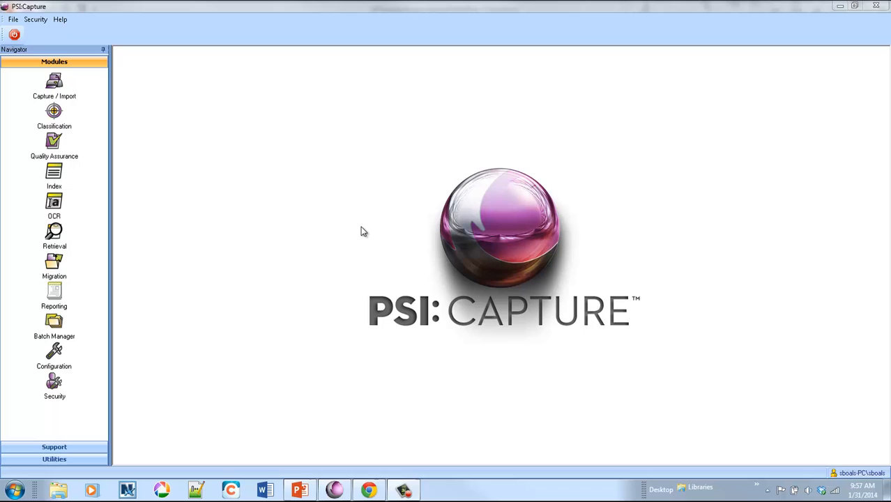
Start Capture/Import with EasyAP Basic as the document type
click(51, 83)
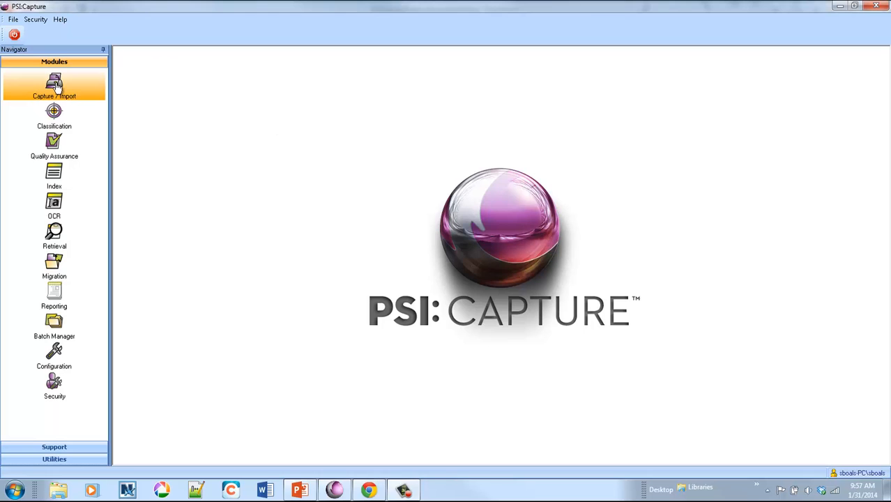
click(53, 82)
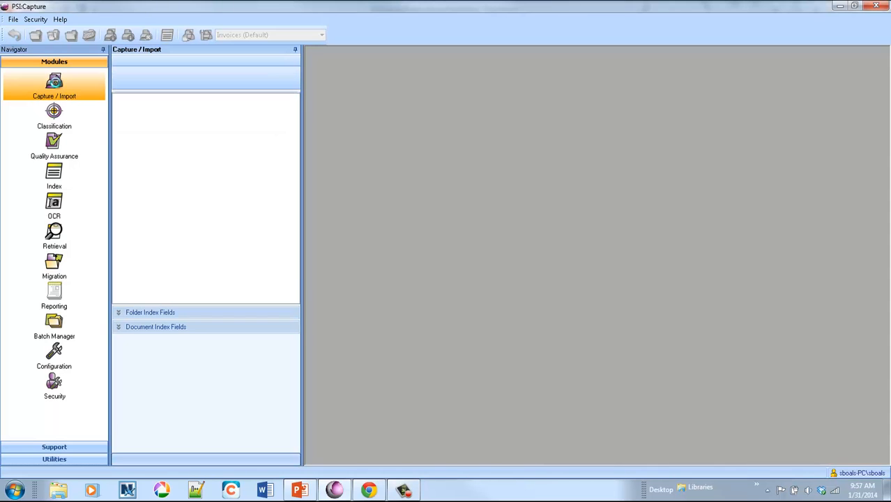
click(49, 83)
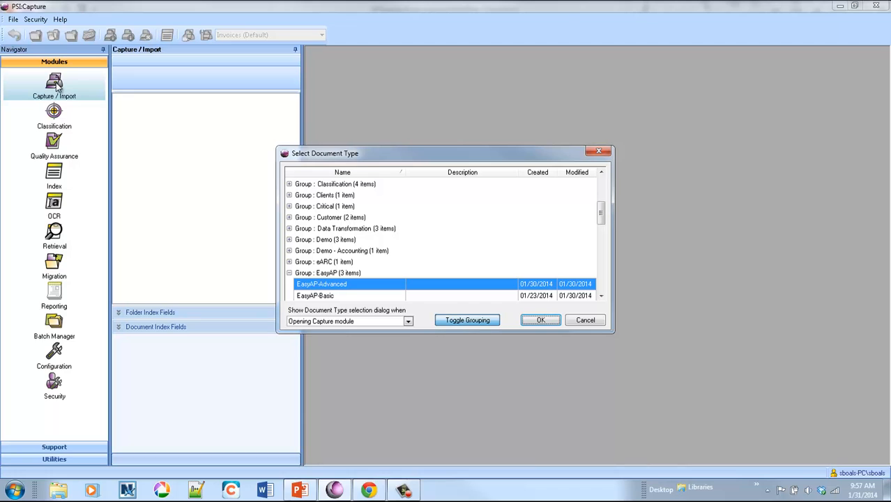
mouse_move(463, 257)
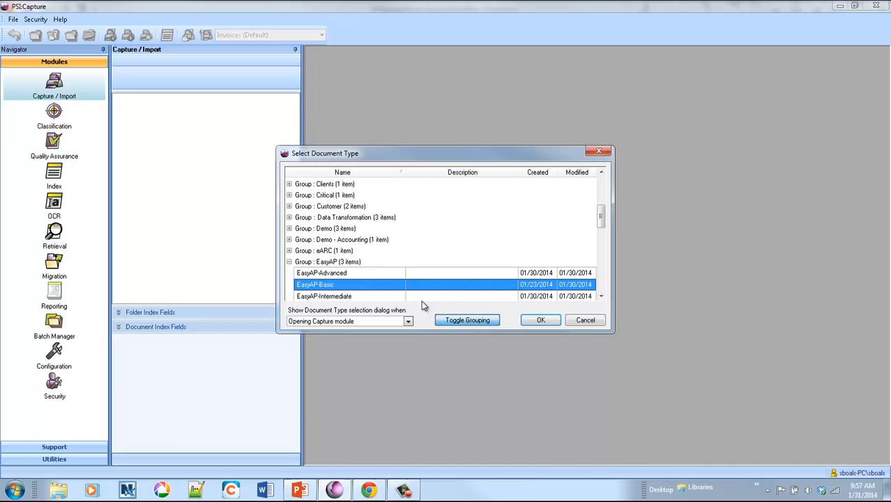
click(541, 319)
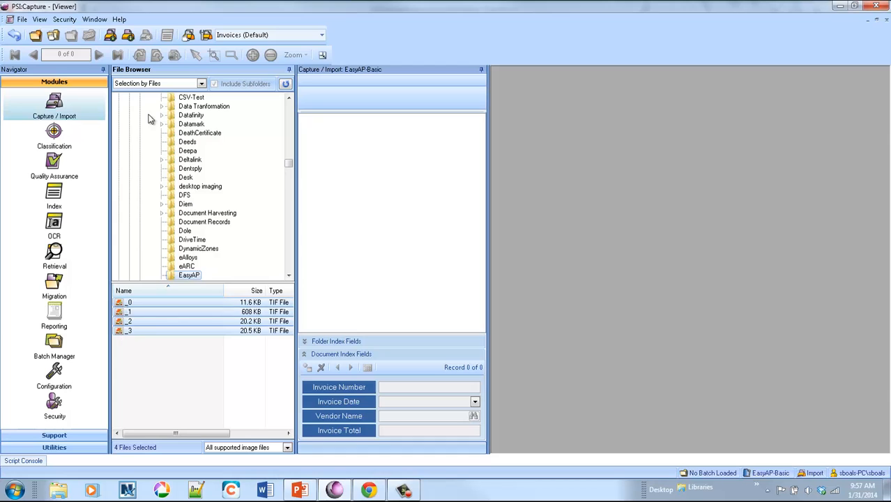
Create a new batch and import the four invoice images into it
click(103, 36)
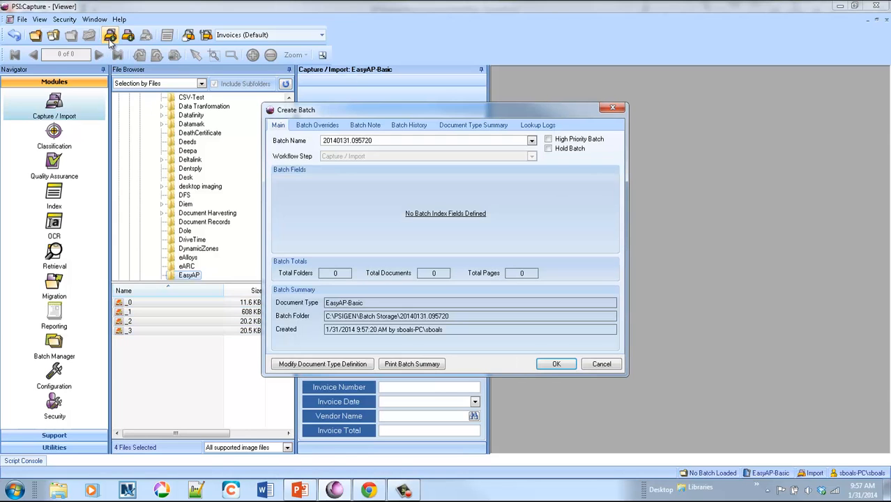
mouse_move(557, 364)
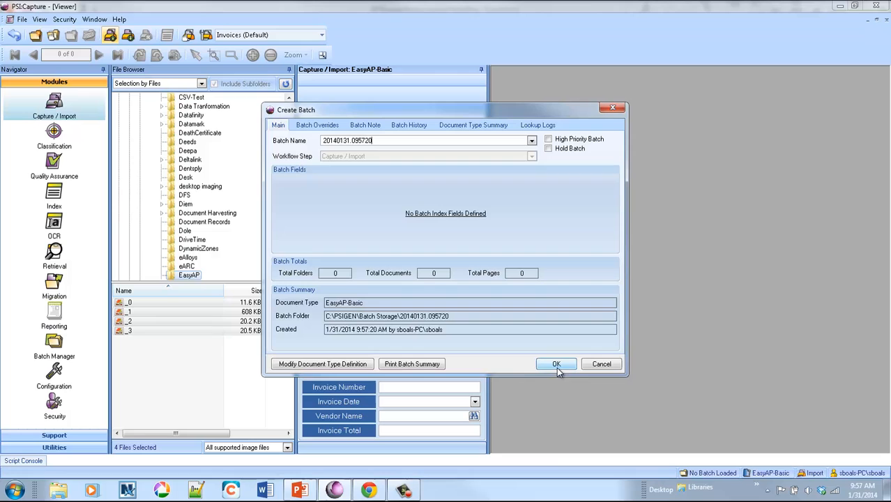
click(555, 363)
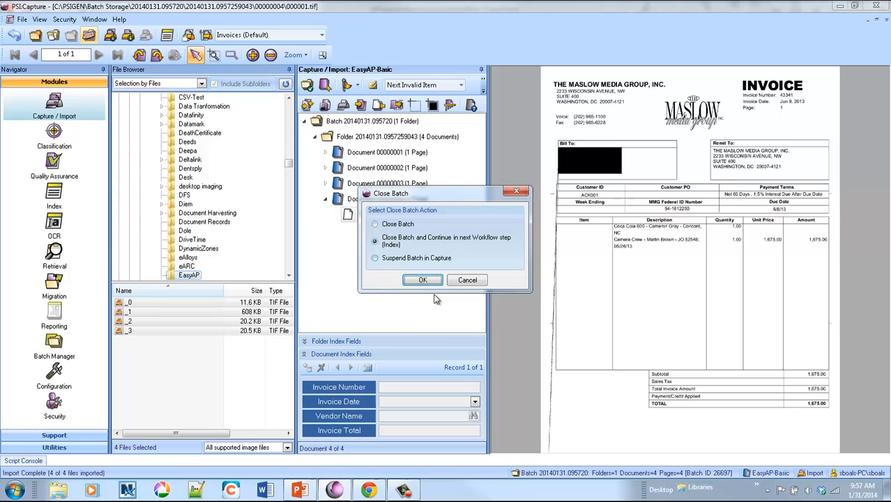
Capture invoice number 3173 and date 09/04/2013 from the page, then filter the vendor lookup to Lucky Dog
click(423, 279)
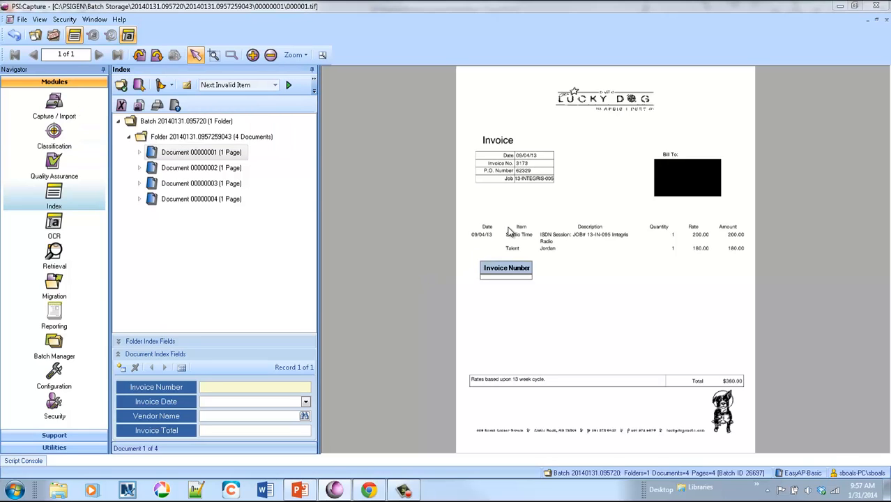
click(519, 163)
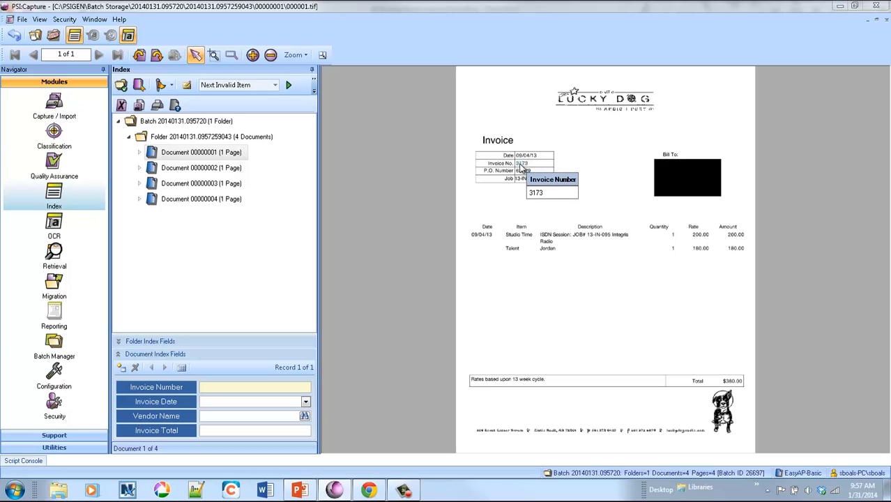
click(523, 163)
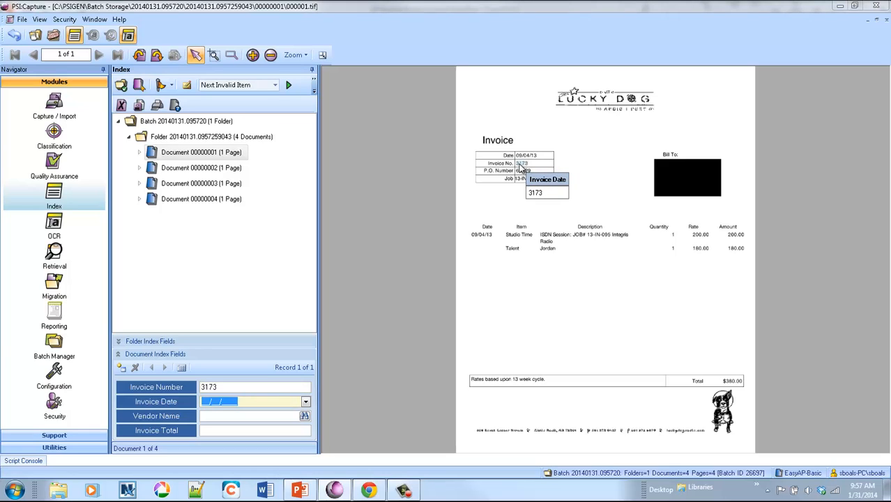
click(304, 416)
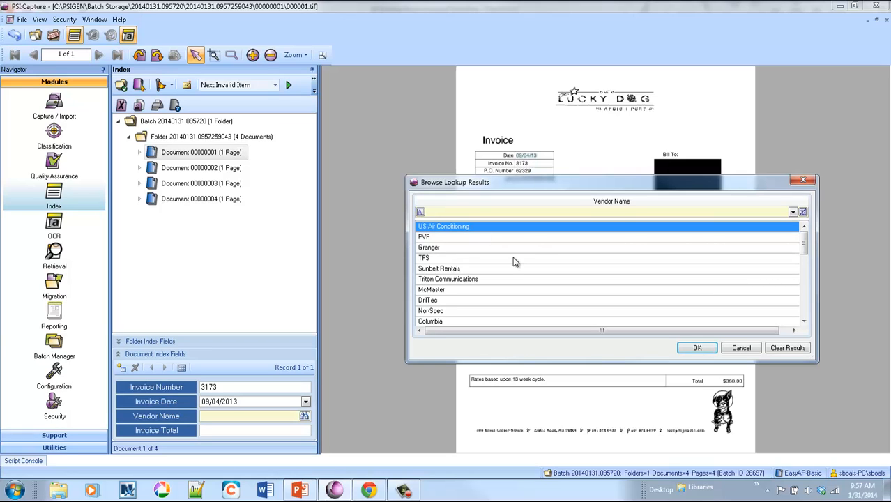
text(luck)
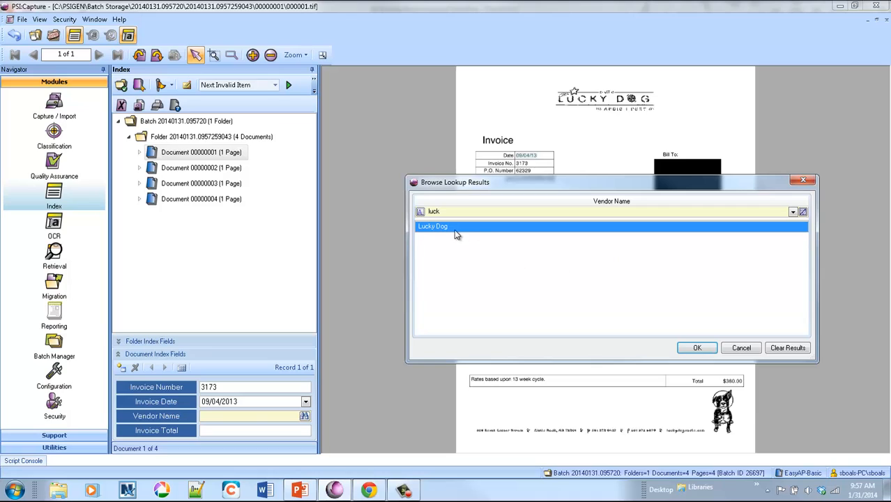
mouse_move(441, 230)
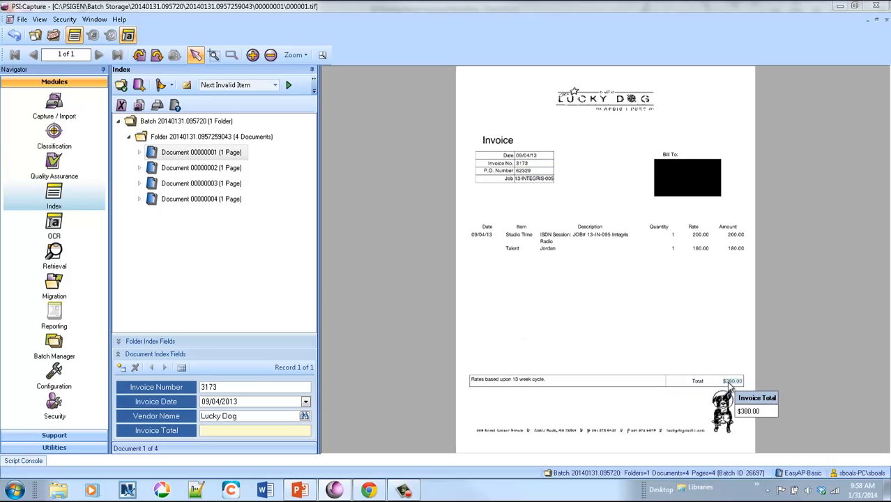
Index the second and third invoices' dates and vendors, then capture 43341 as the fourth invoice number
click(201, 168)
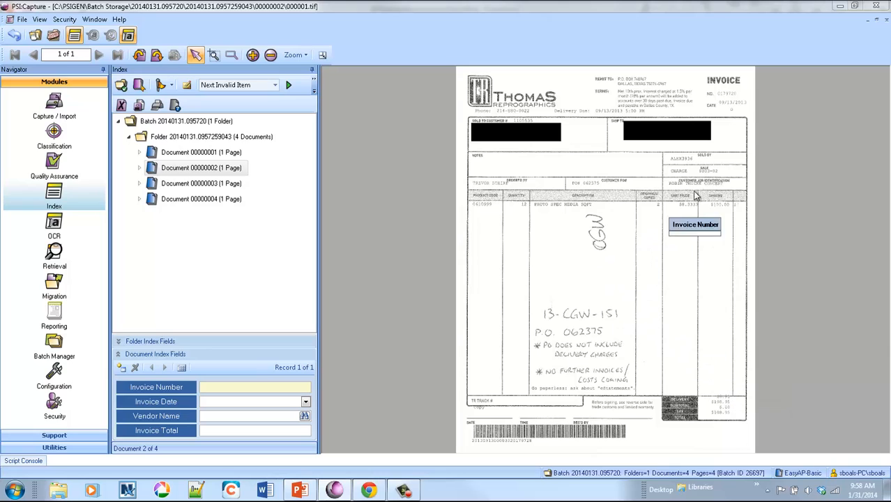
mouse_move(724, 95)
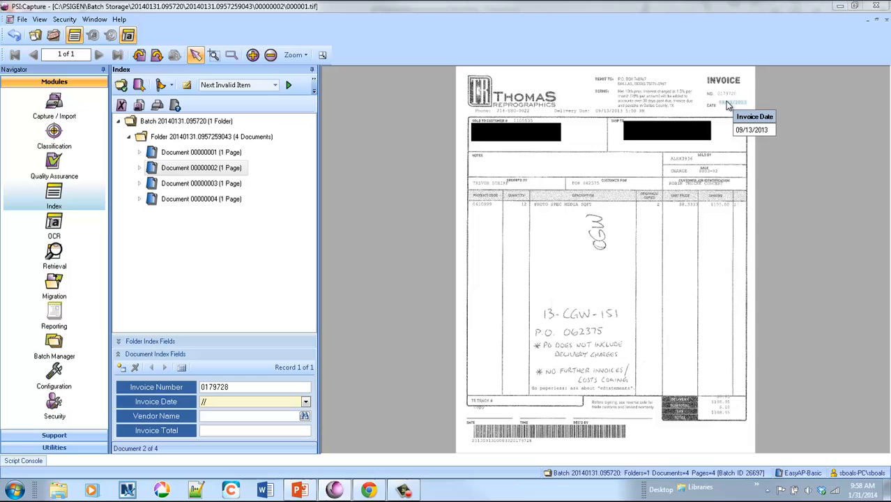
click(304, 416)
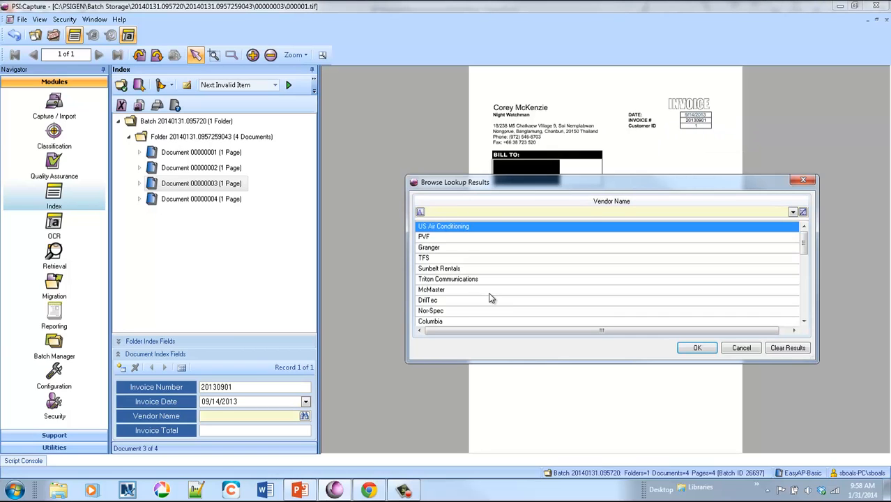
click(697, 347)
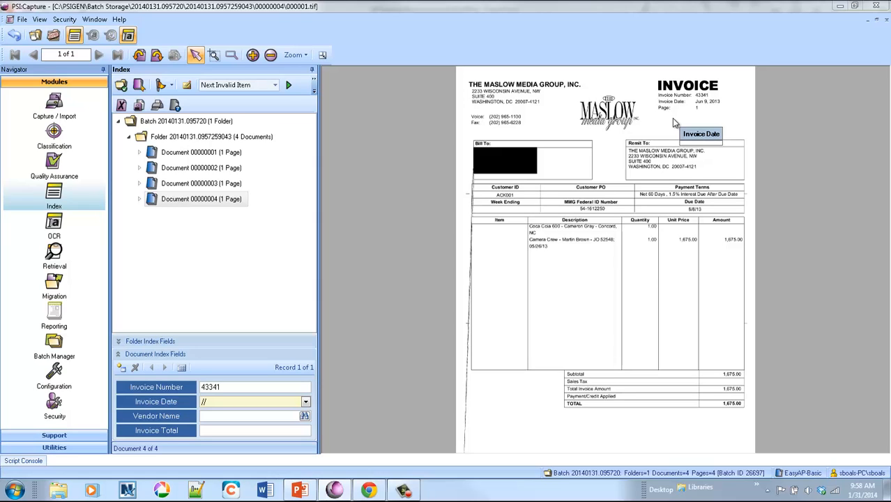
mouse_move(680, 127)
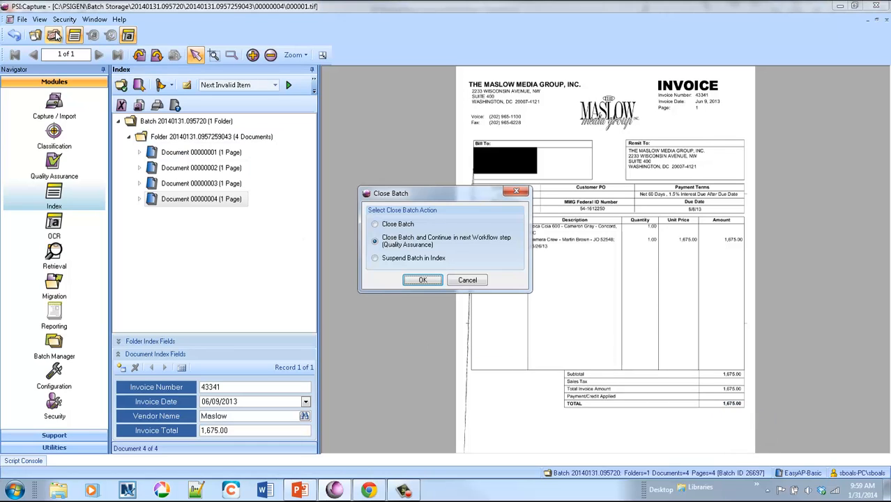
mouse_move(407, 374)
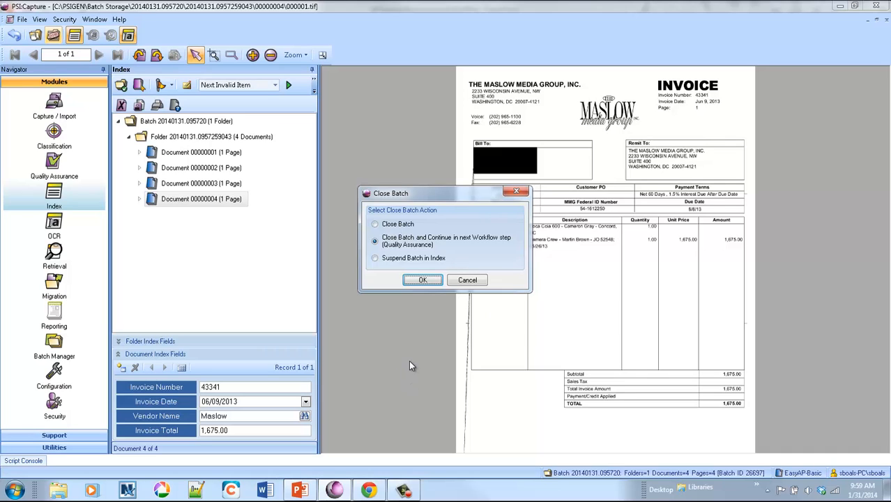
mouse_move(420, 340)
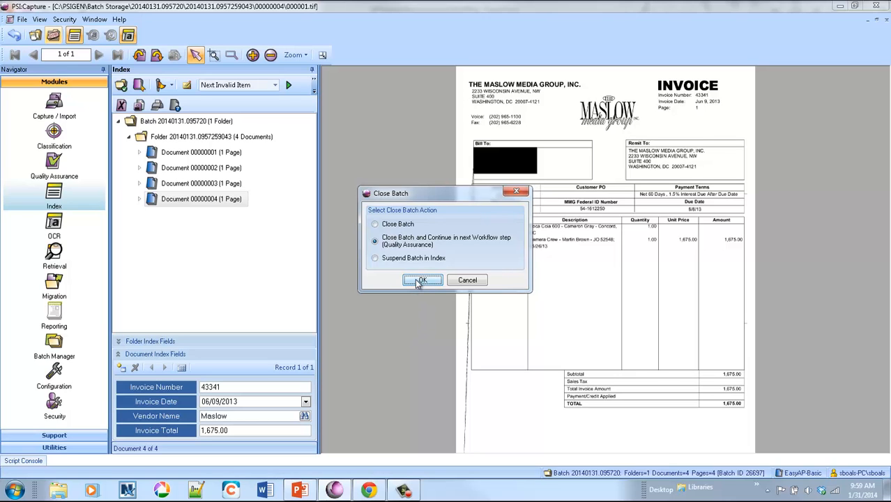
Confirm closing the batch and continuing to Quality Assurance
click(423, 279)
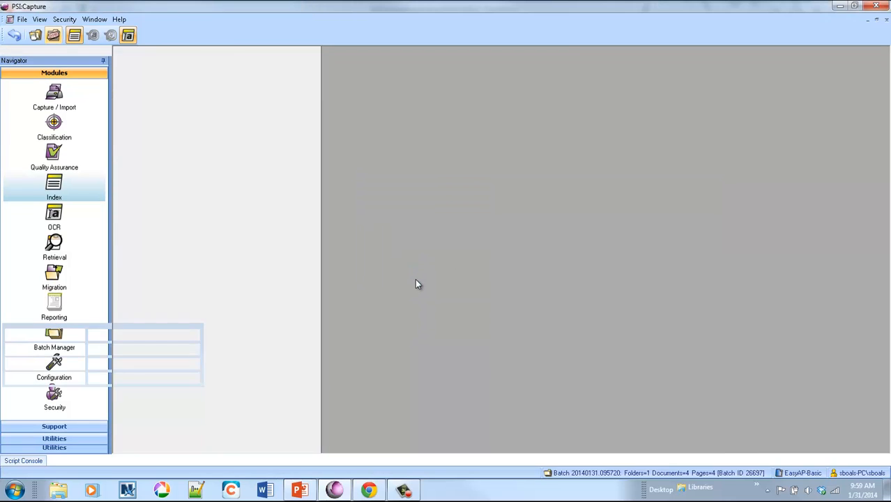
Open the batch in the Quality Assurance module to review the four invoice records
click(53, 157)
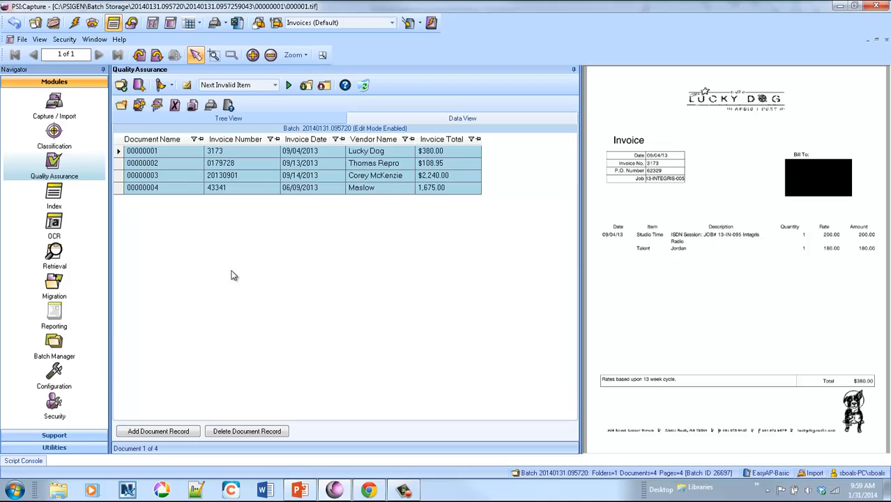
mouse_move(449, 367)
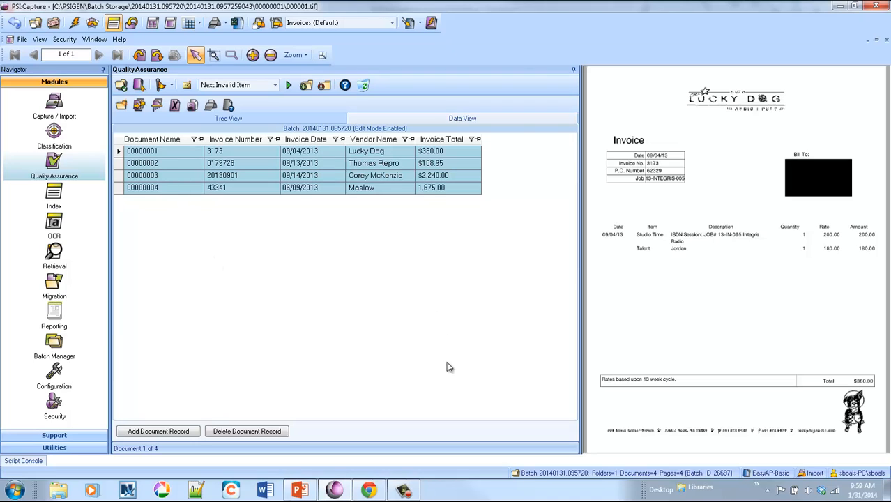
mouse_move(539, 282)
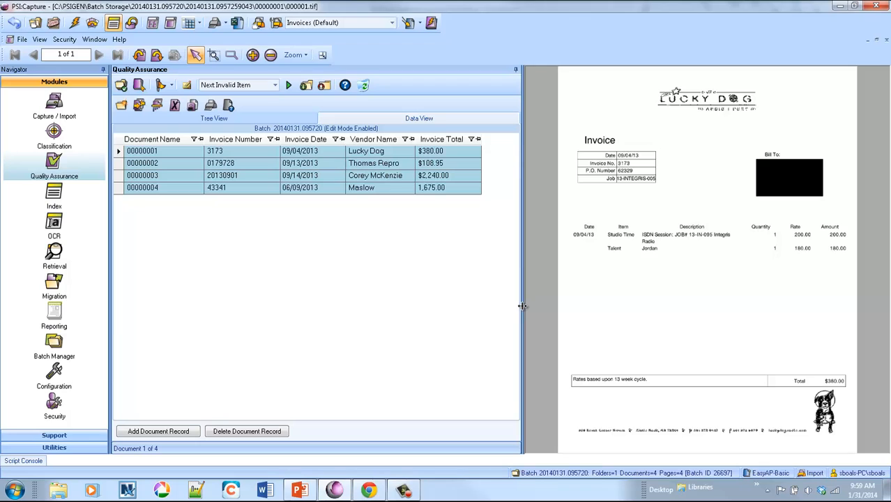
mouse_move(364, 252)
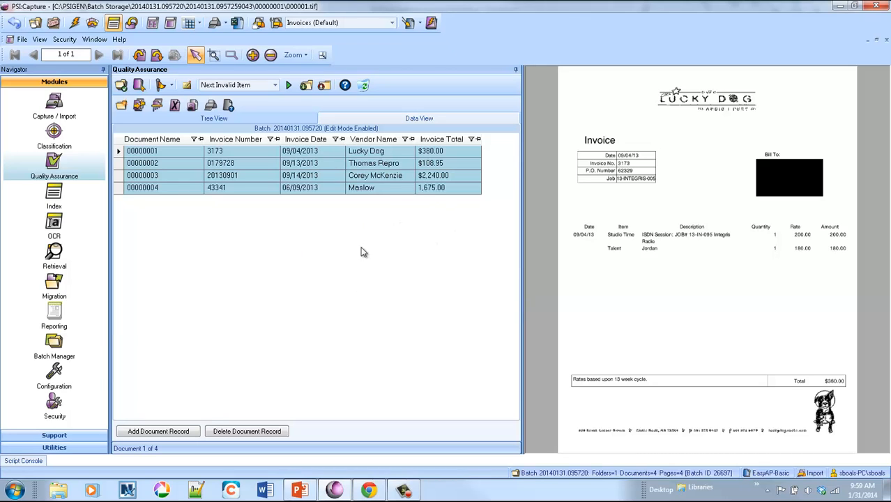
mouse_move(405, 244)
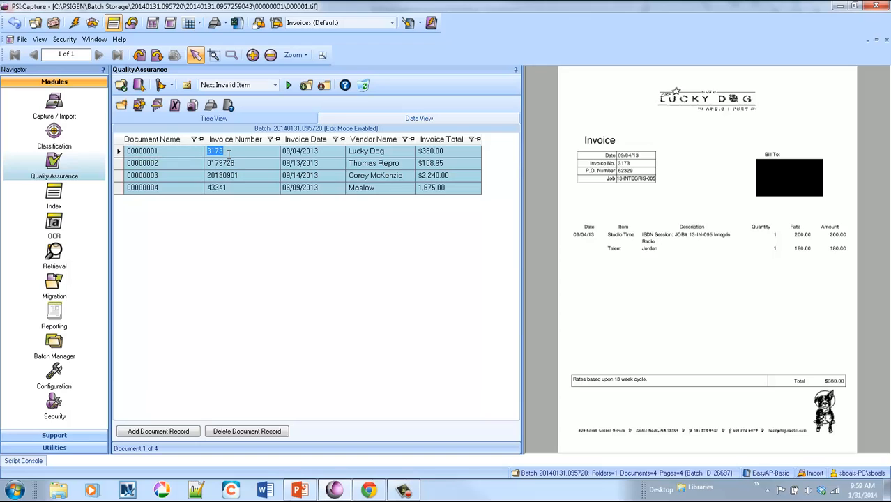
mouse_move(212, 338)
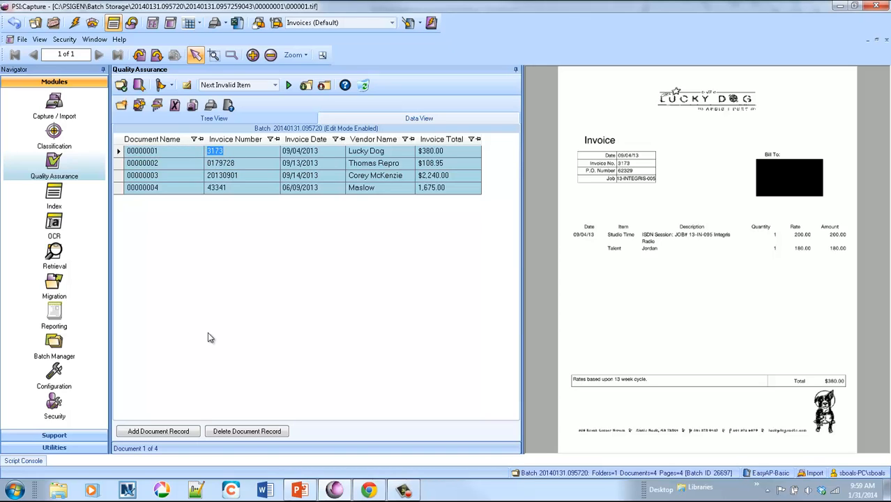
mouse_move(72, 25)
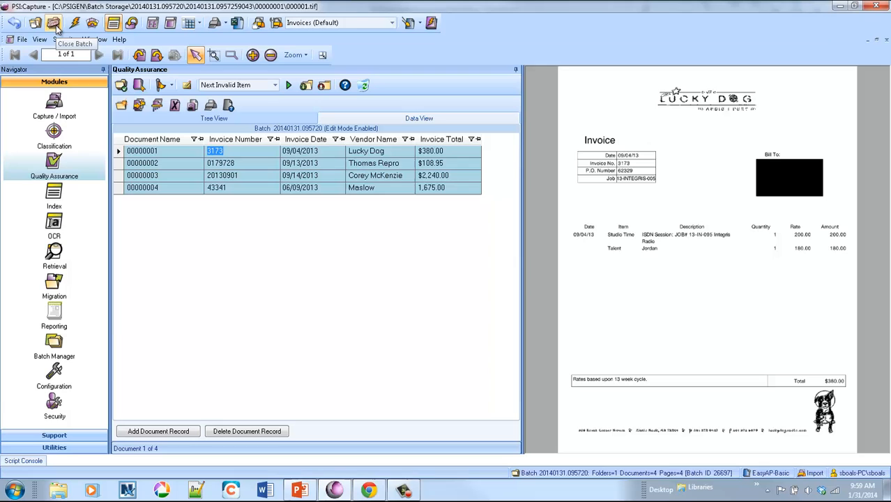
Close the reviewed batch and continue to the OCR workflow step
click(70, 21)
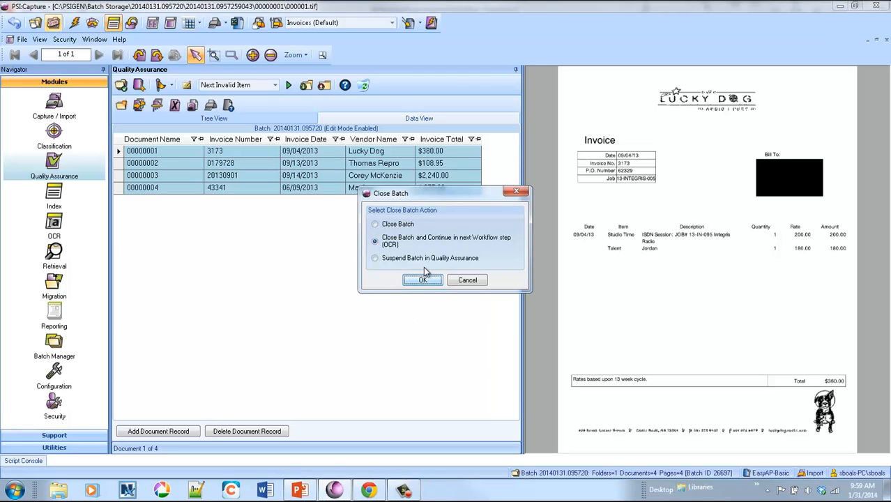
click(423, 279)
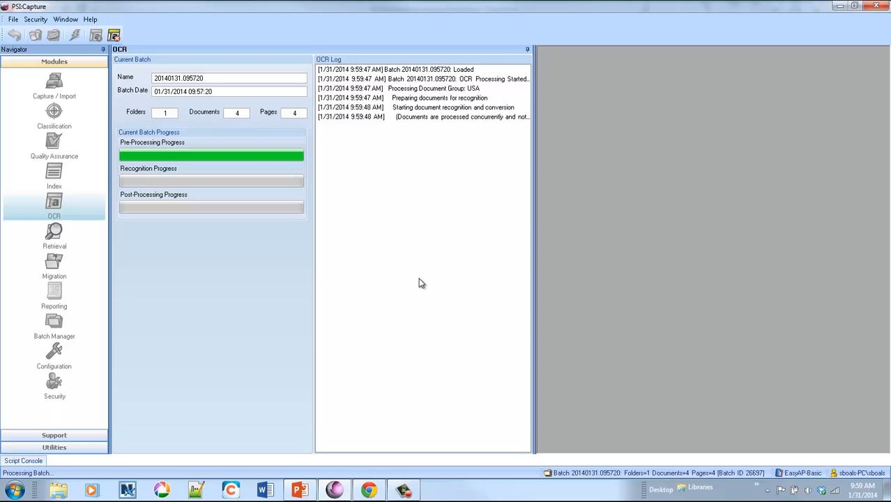
mouse_move(83, 427)
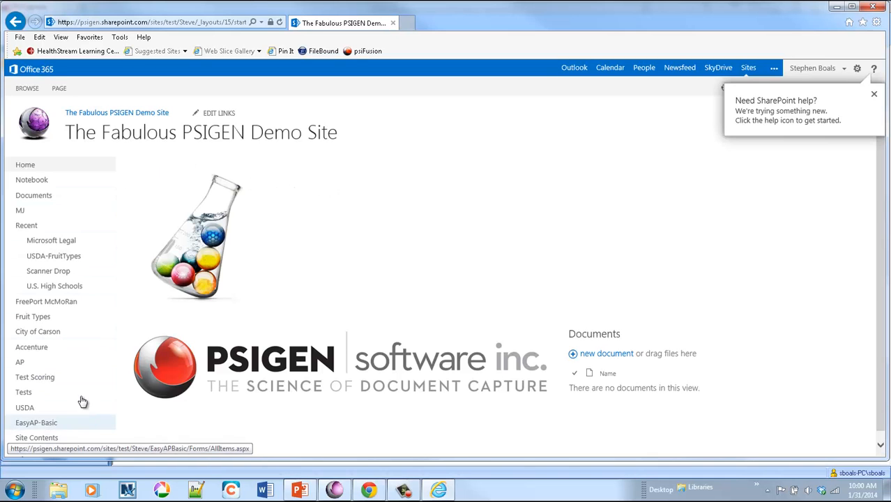
Open the EasyAP-Basic document library from the site navigation
click(36, 423)
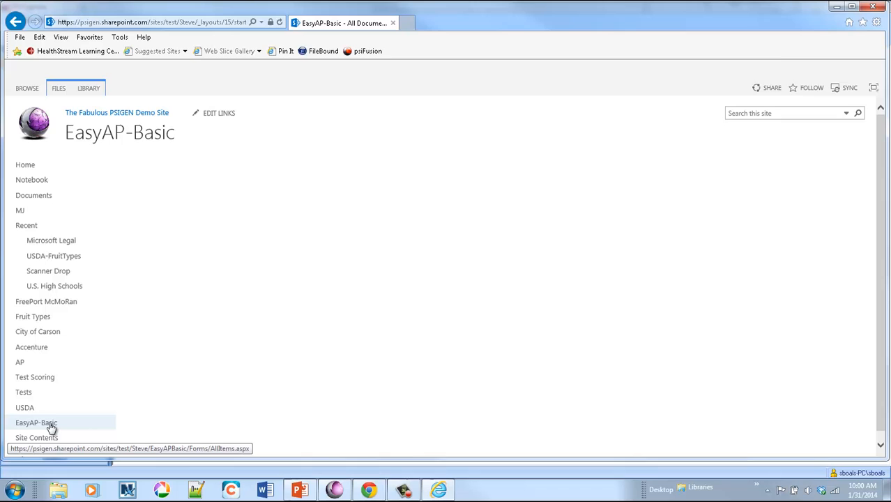
click(36, 423)
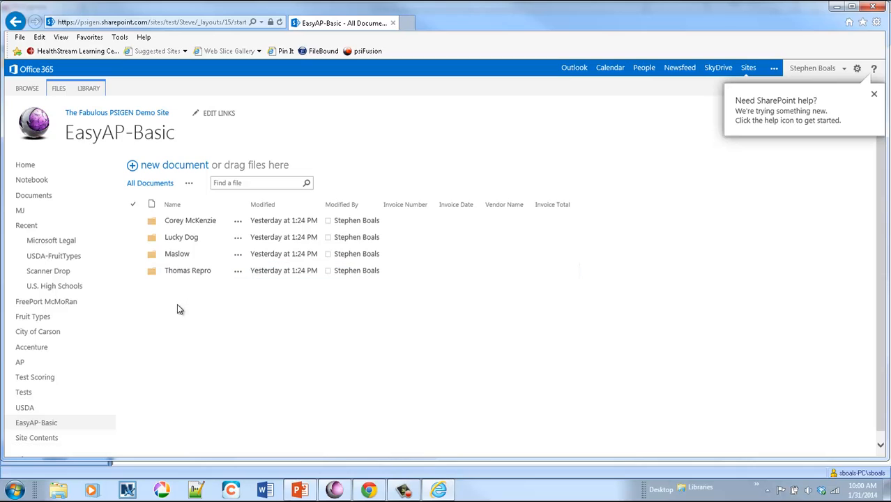
mouse_move(190, 221)
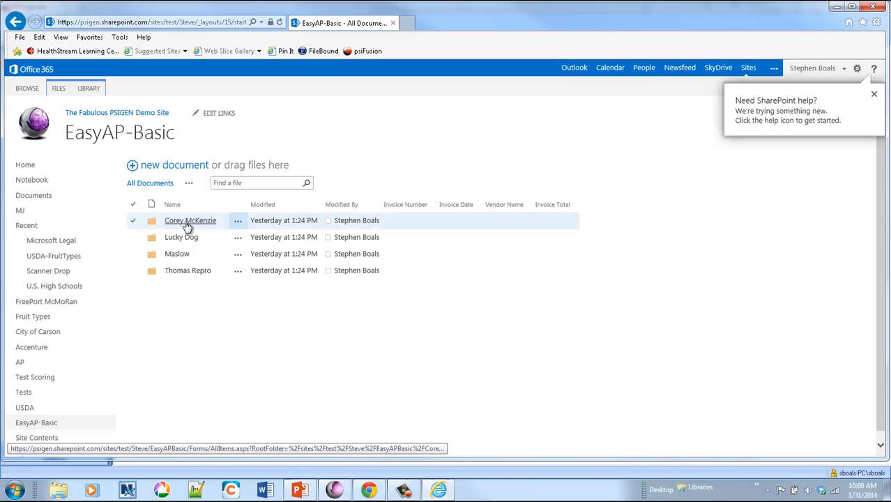
click(189, 221)
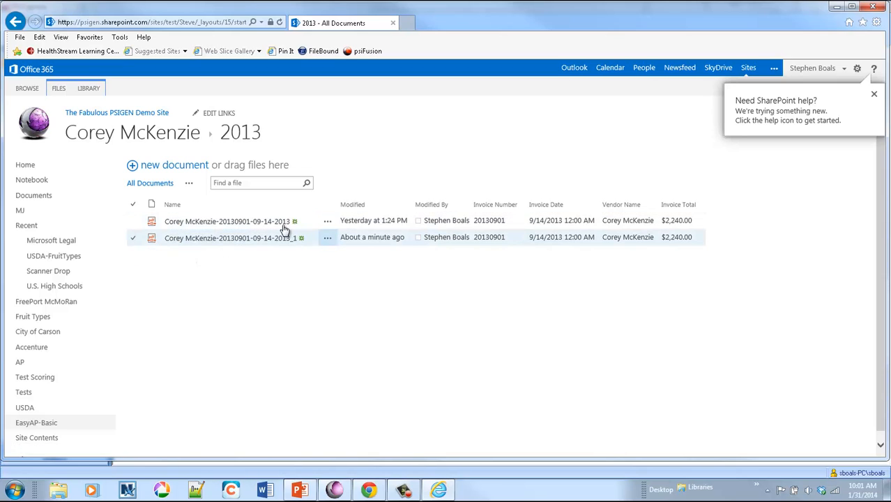
mouse_move(508, 277)
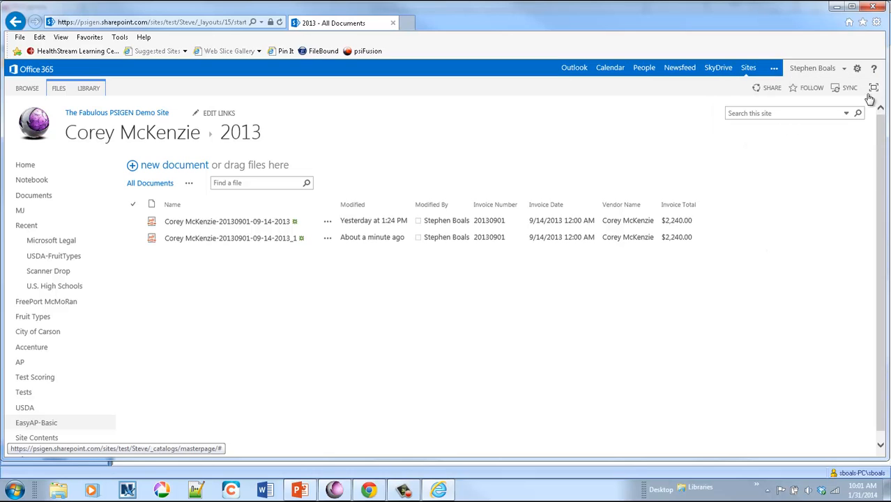
mouse_move(287, 350)
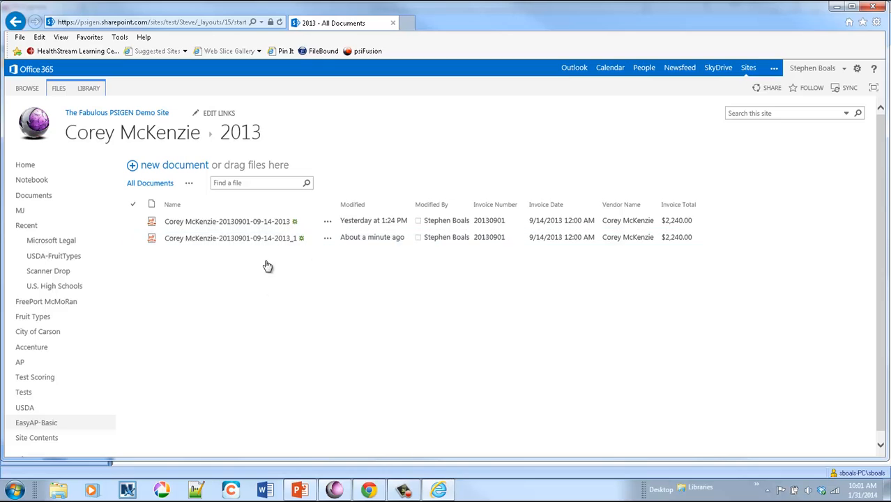
mouse_move(307, 276)
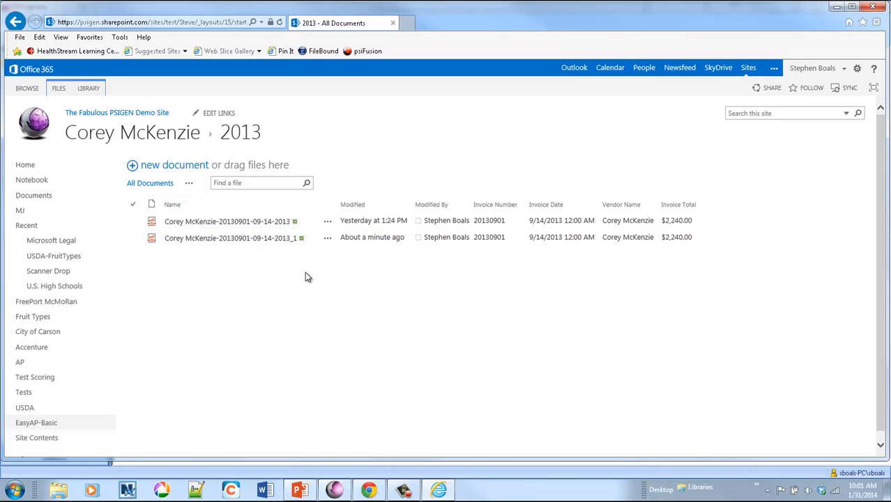